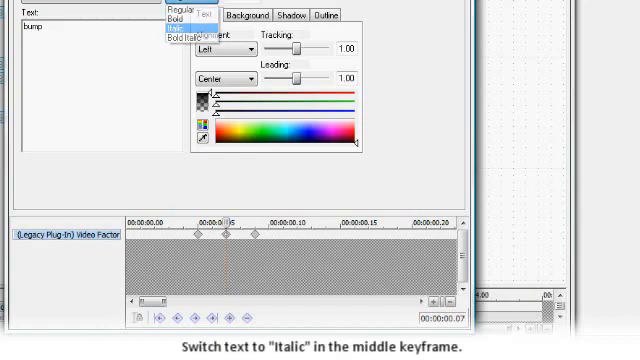
Step: Set the 'bump' title's font style to Italic at the middle keyframe
left_click(178, 26)
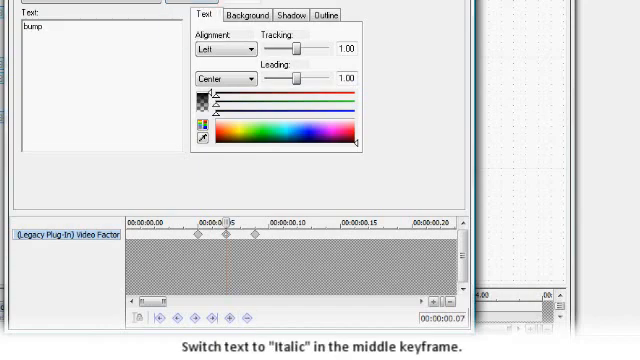